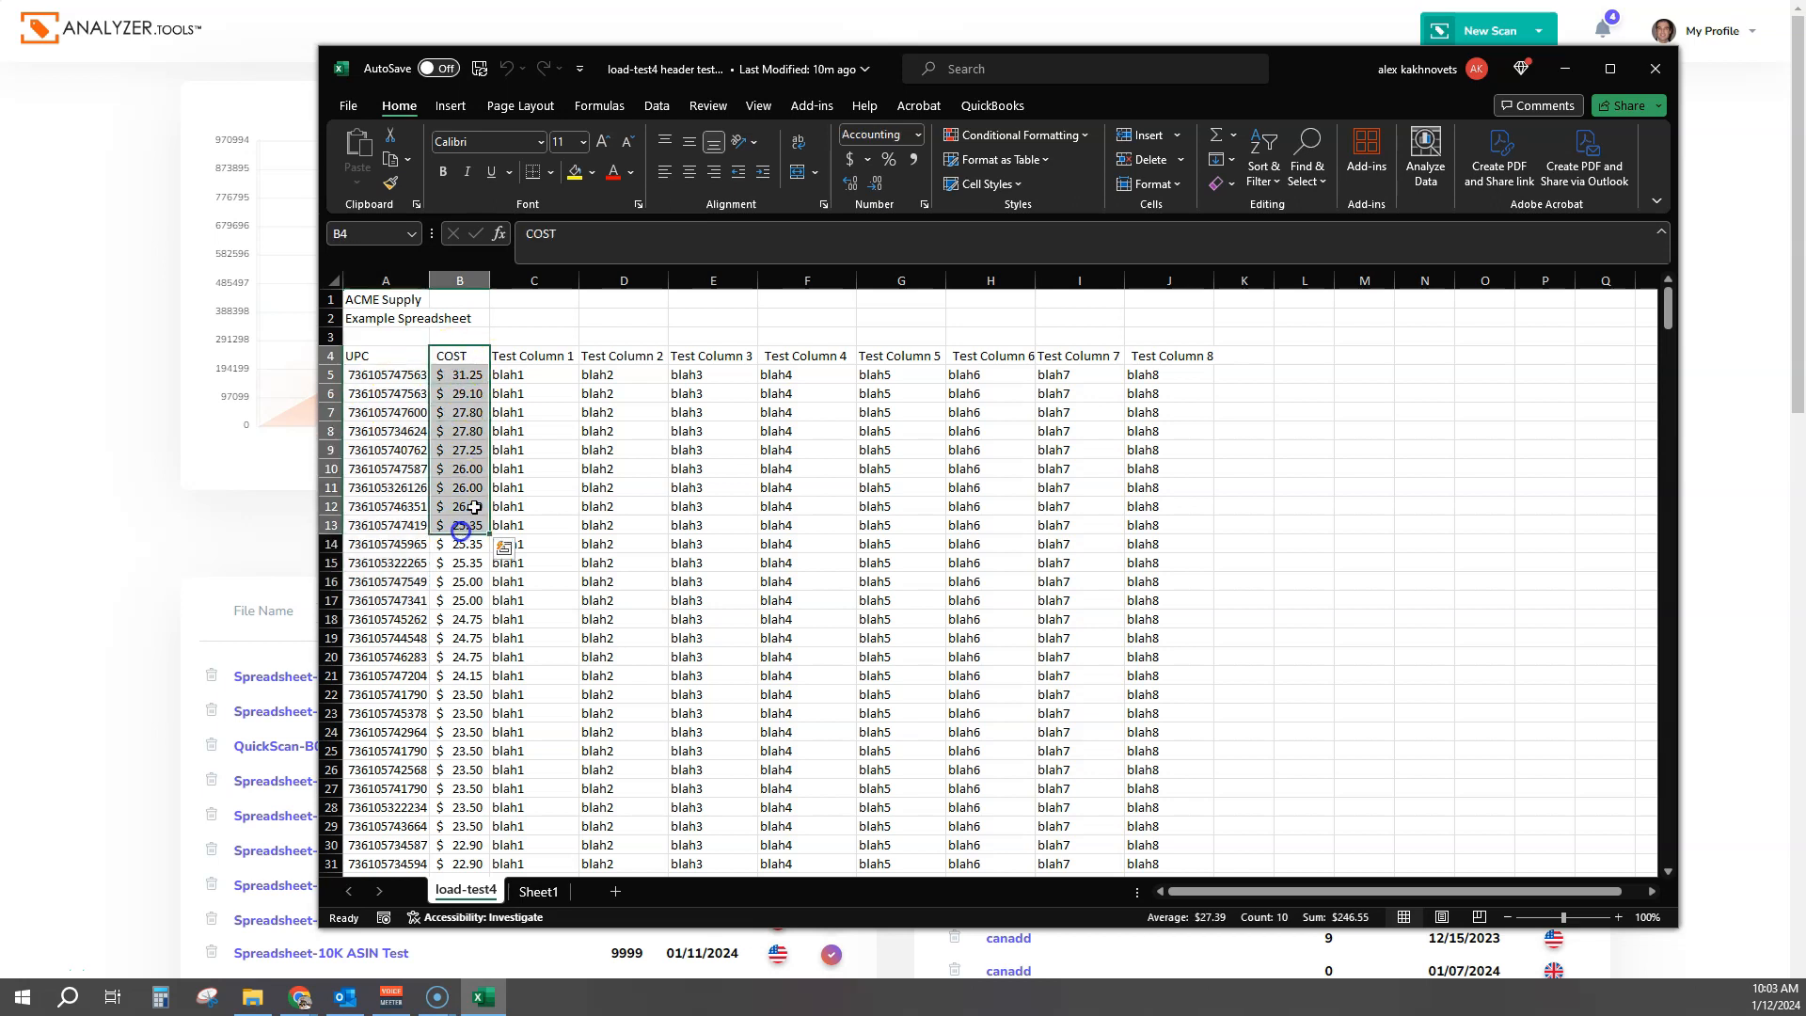
pyautogui.moveTo(1291, 90)
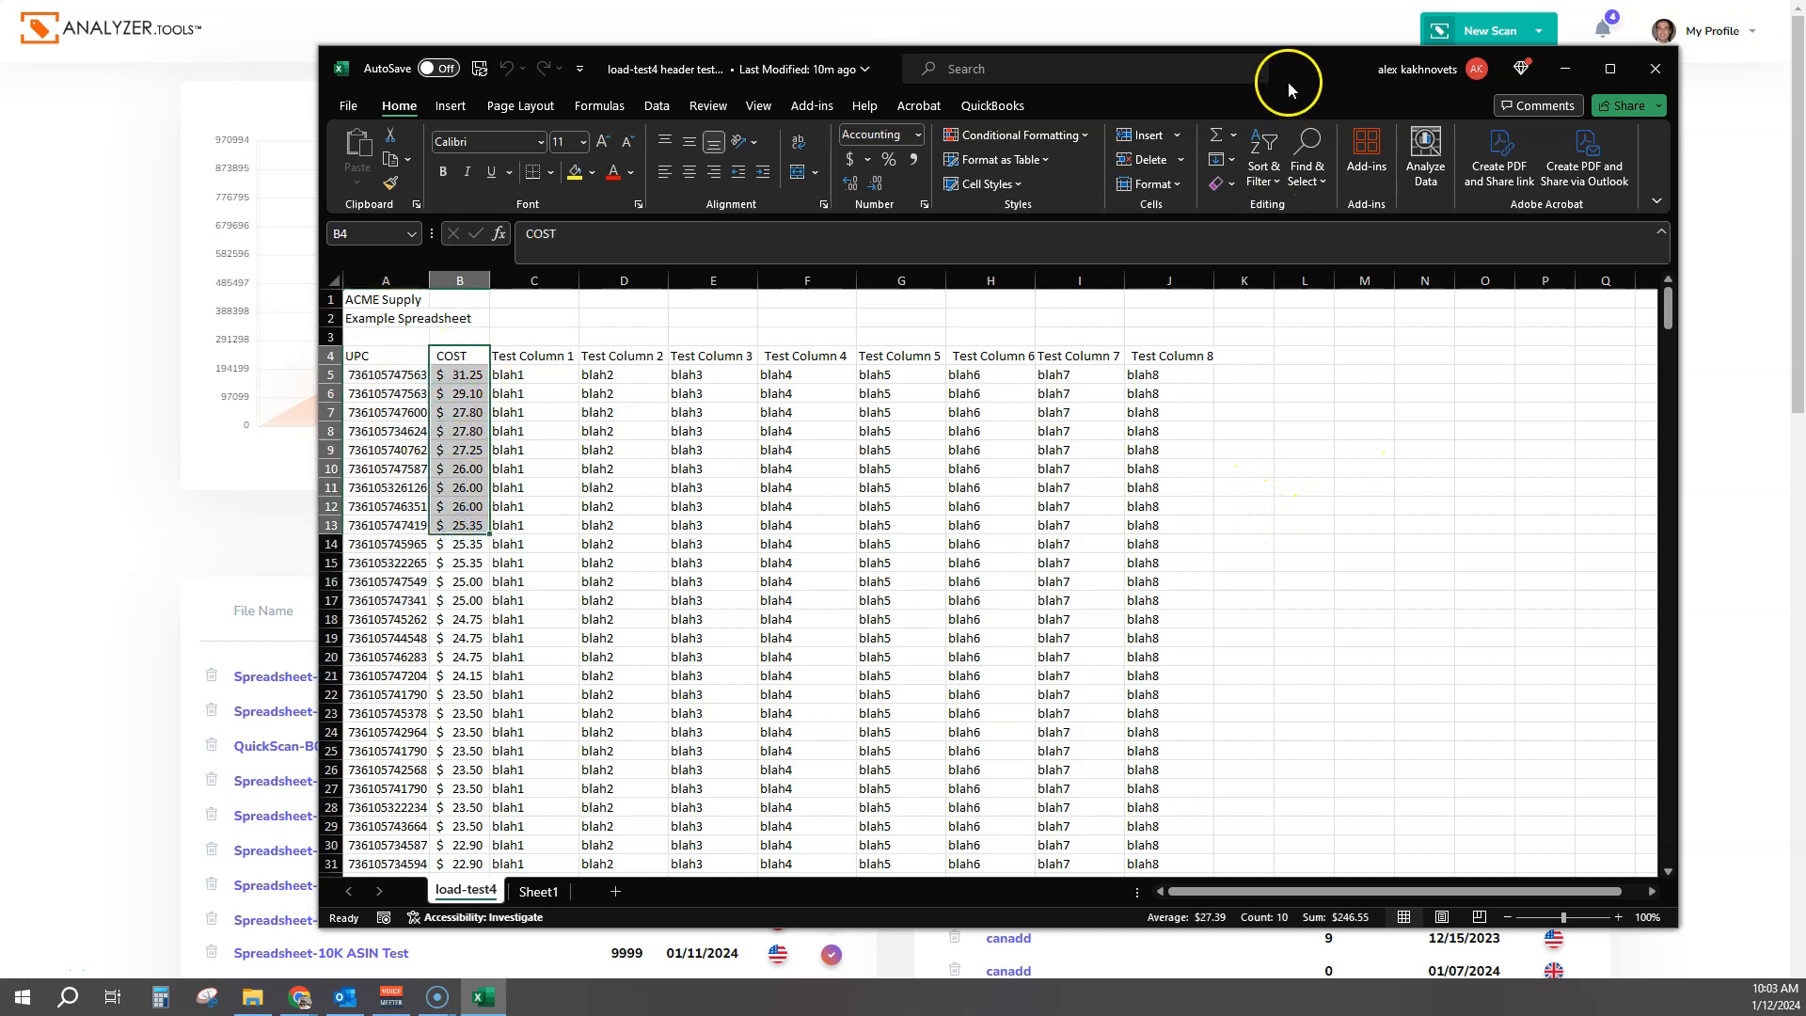
# Step: Start a new Process Spreadsheet scan and begin selecting the file to upload
pyautogui.click(1486, 30)
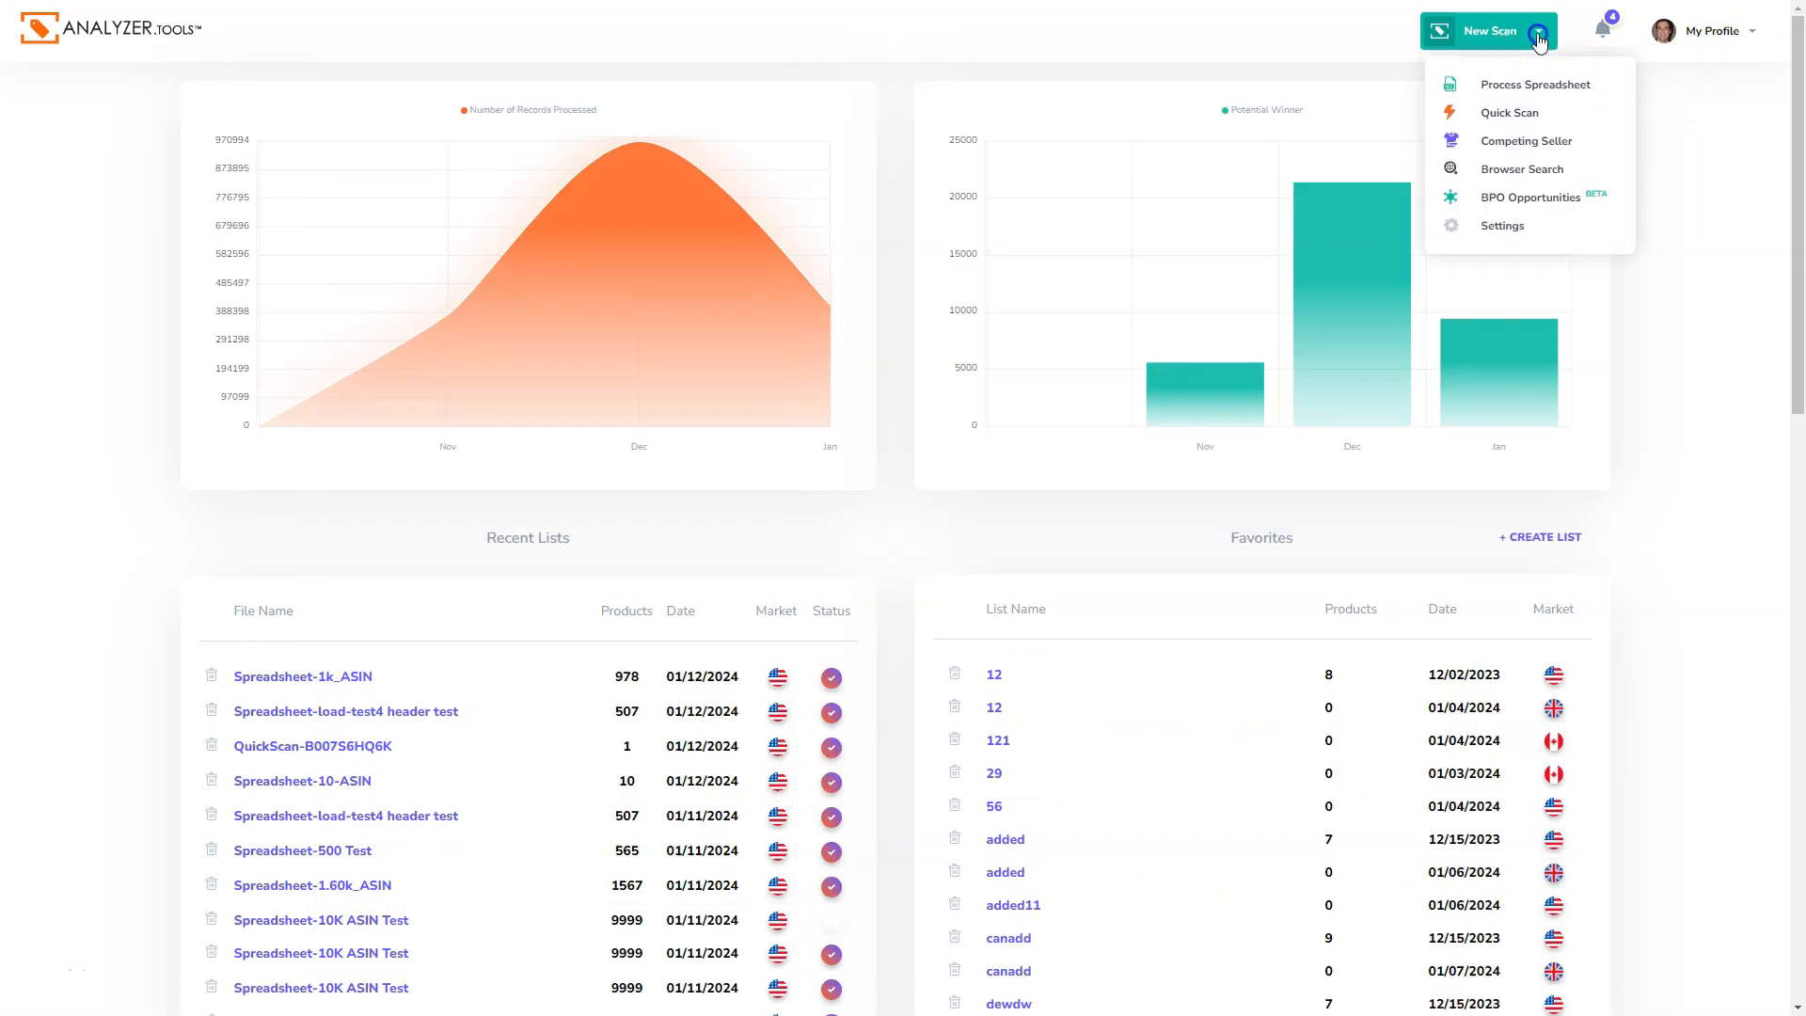
pyautogui.click(1535, 84)
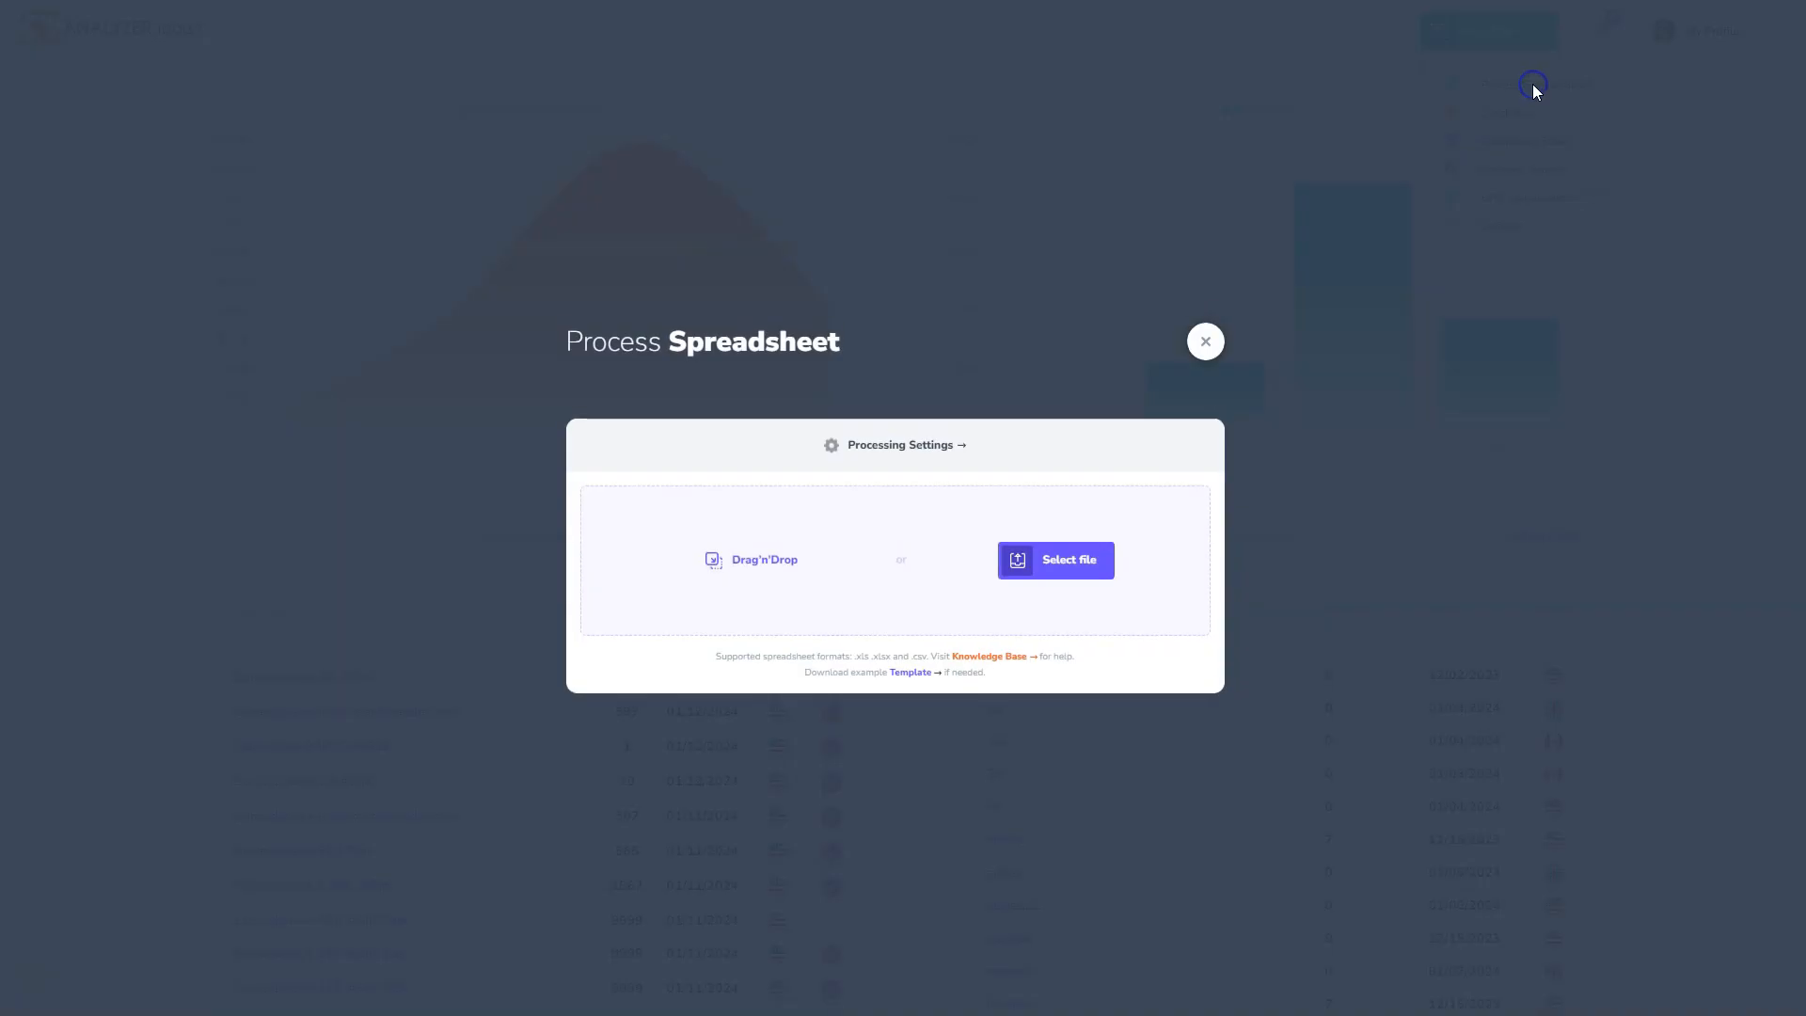
pyautogui.moveTo(1534, 84)
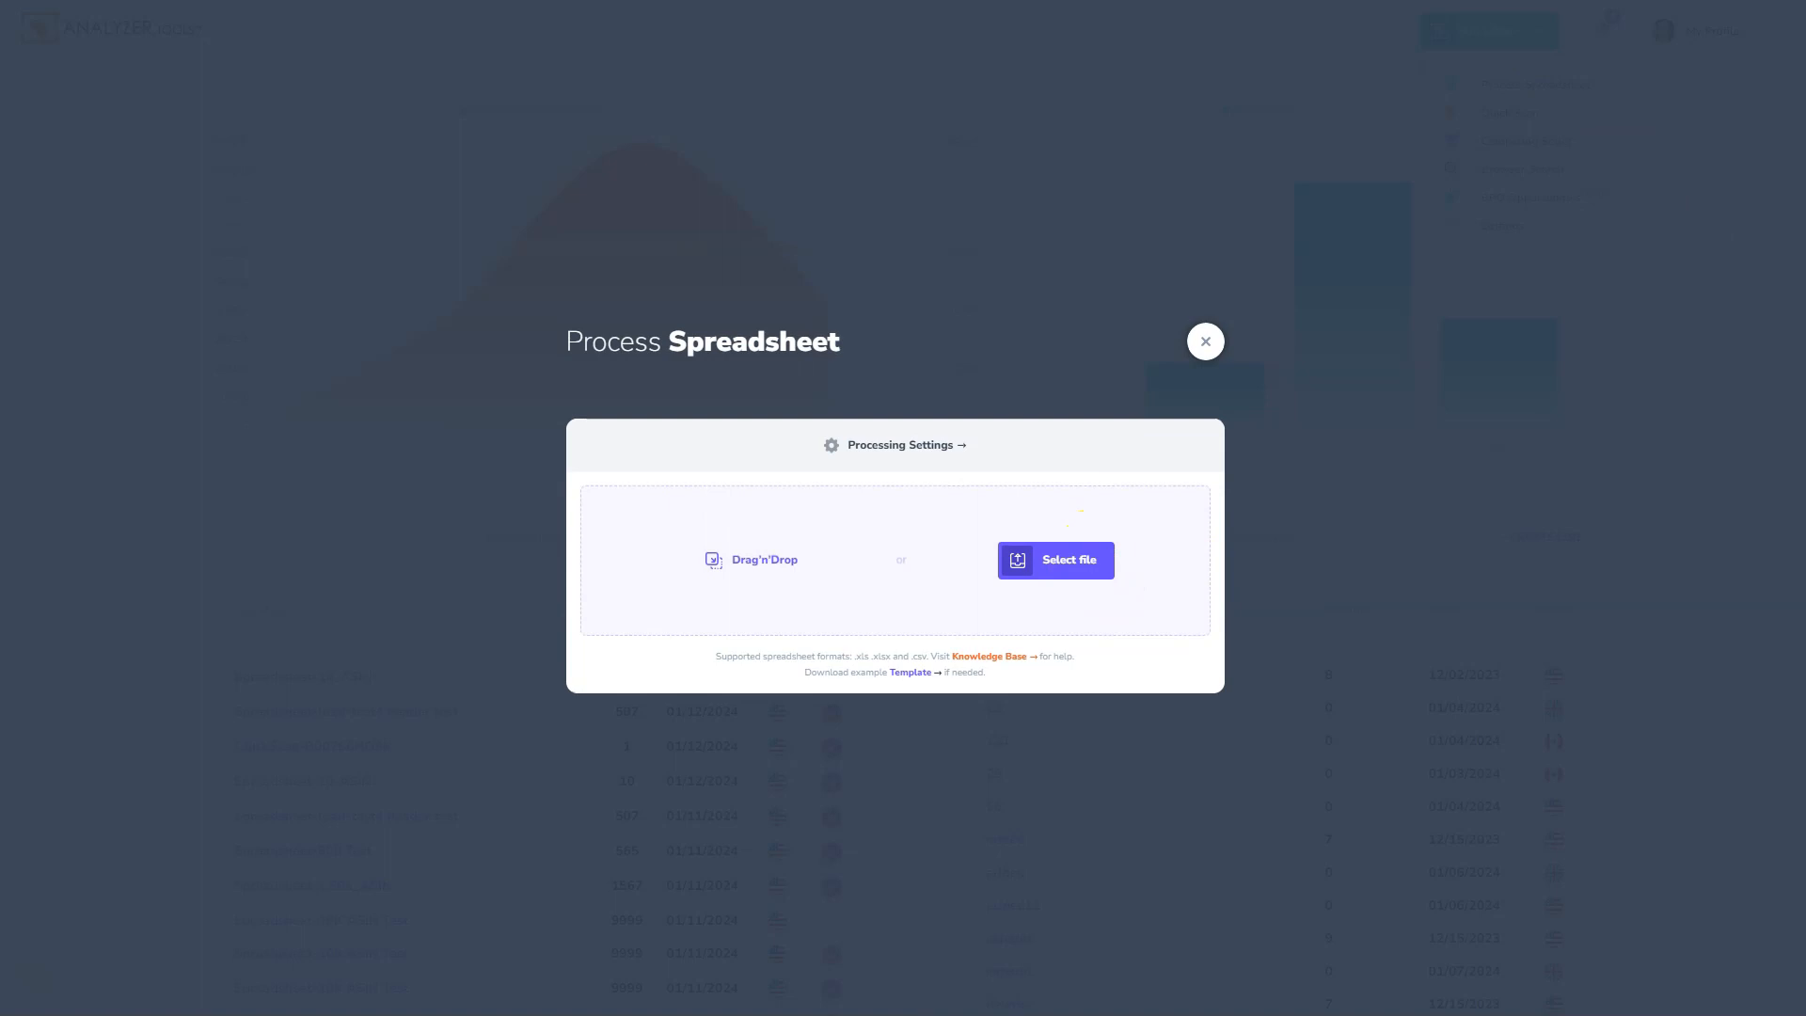
pyautogui.click(1054, 561)
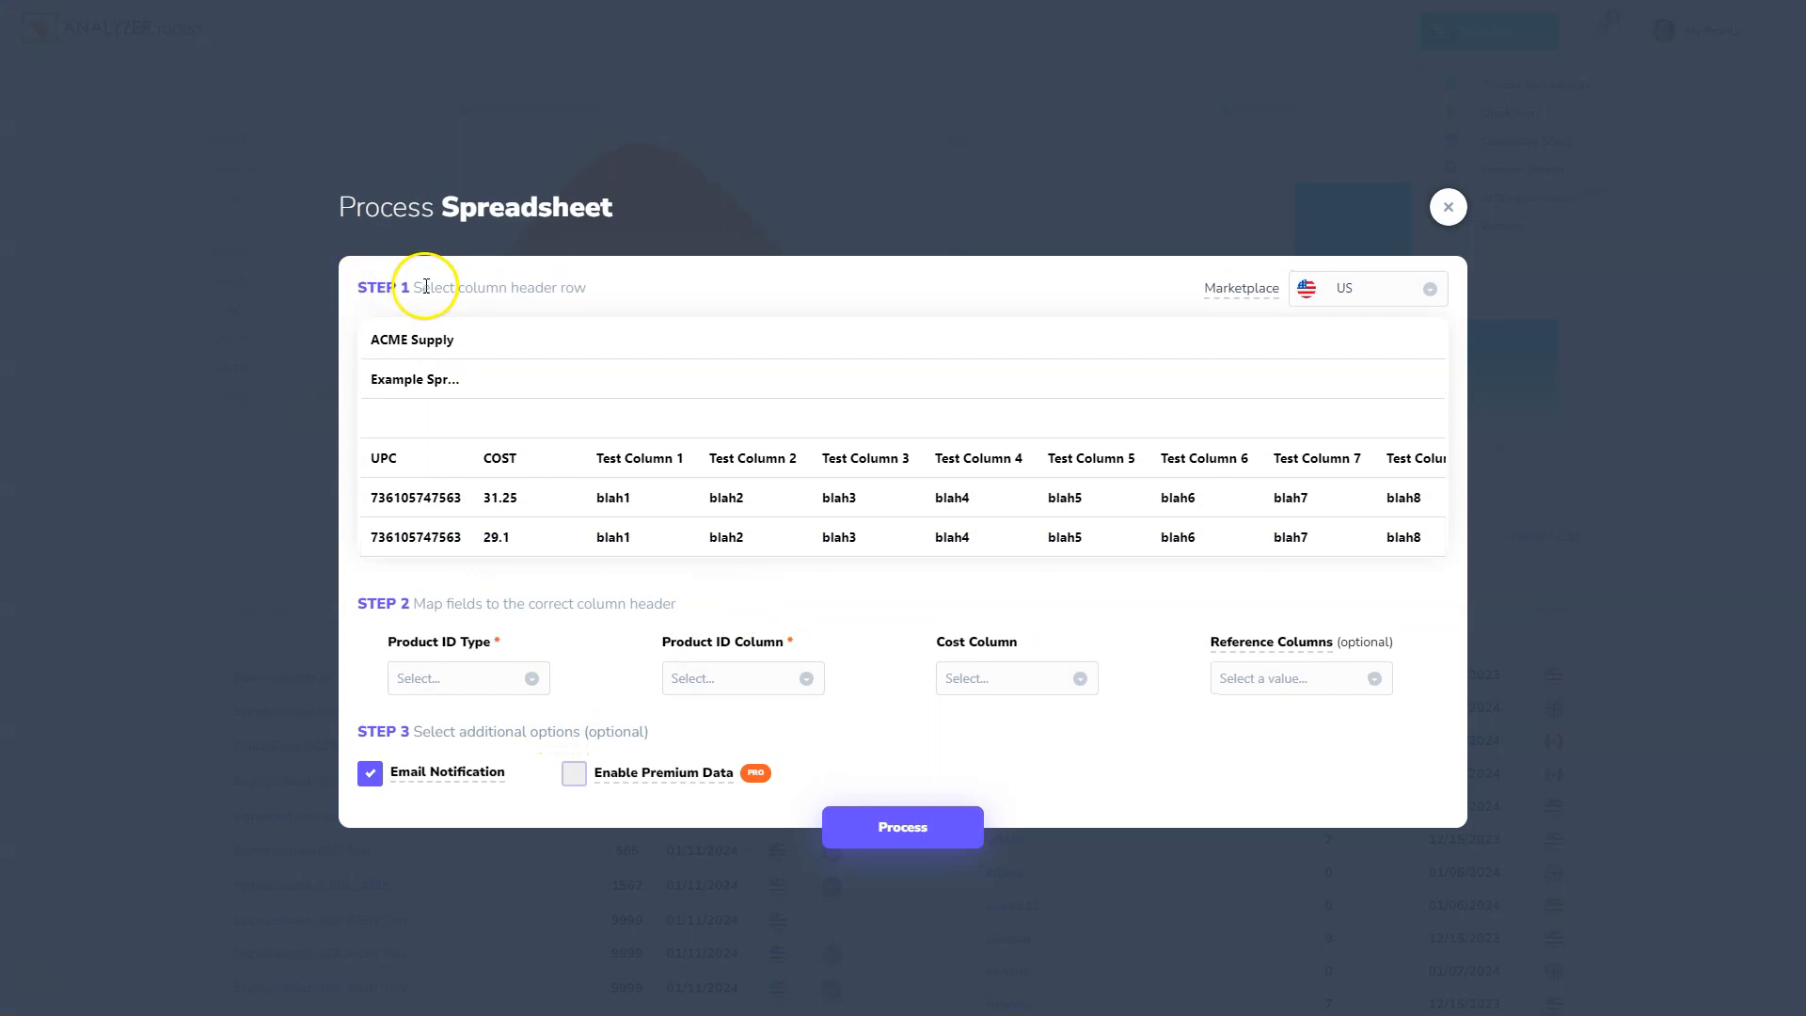
pyautogui.moveTo(583, 288)
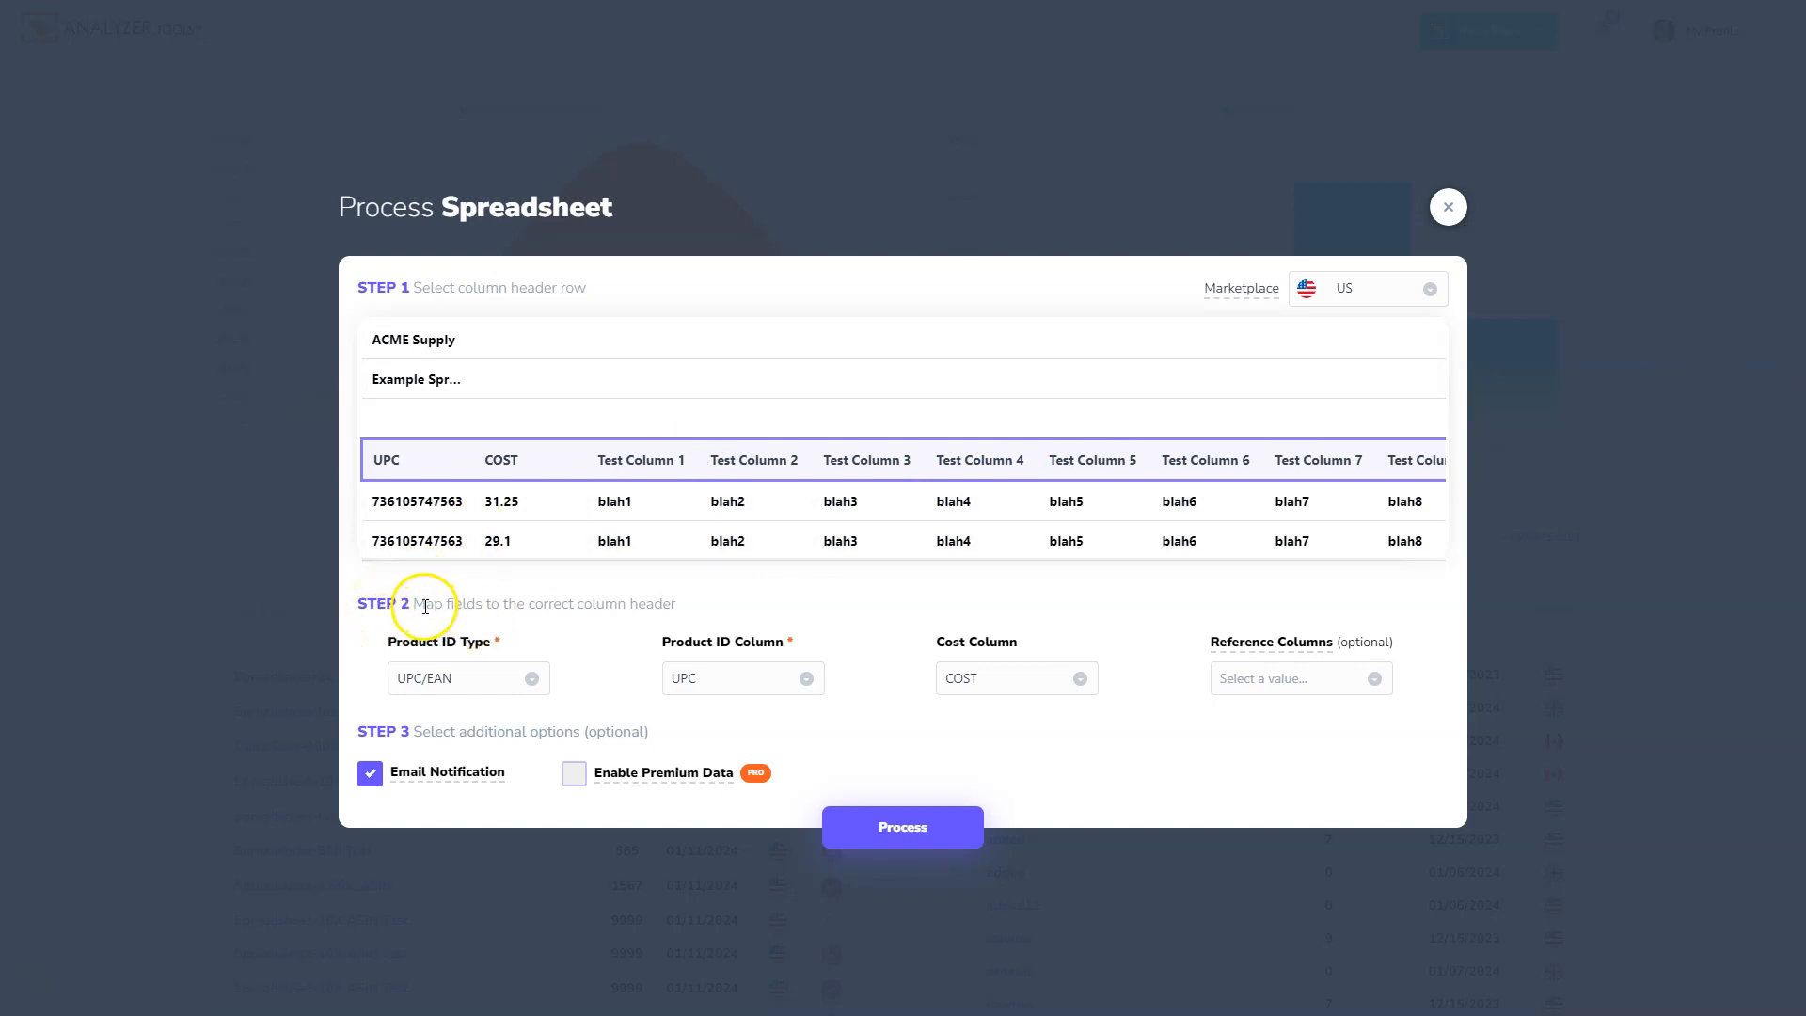
pyautogui.moveTo(551, 604)
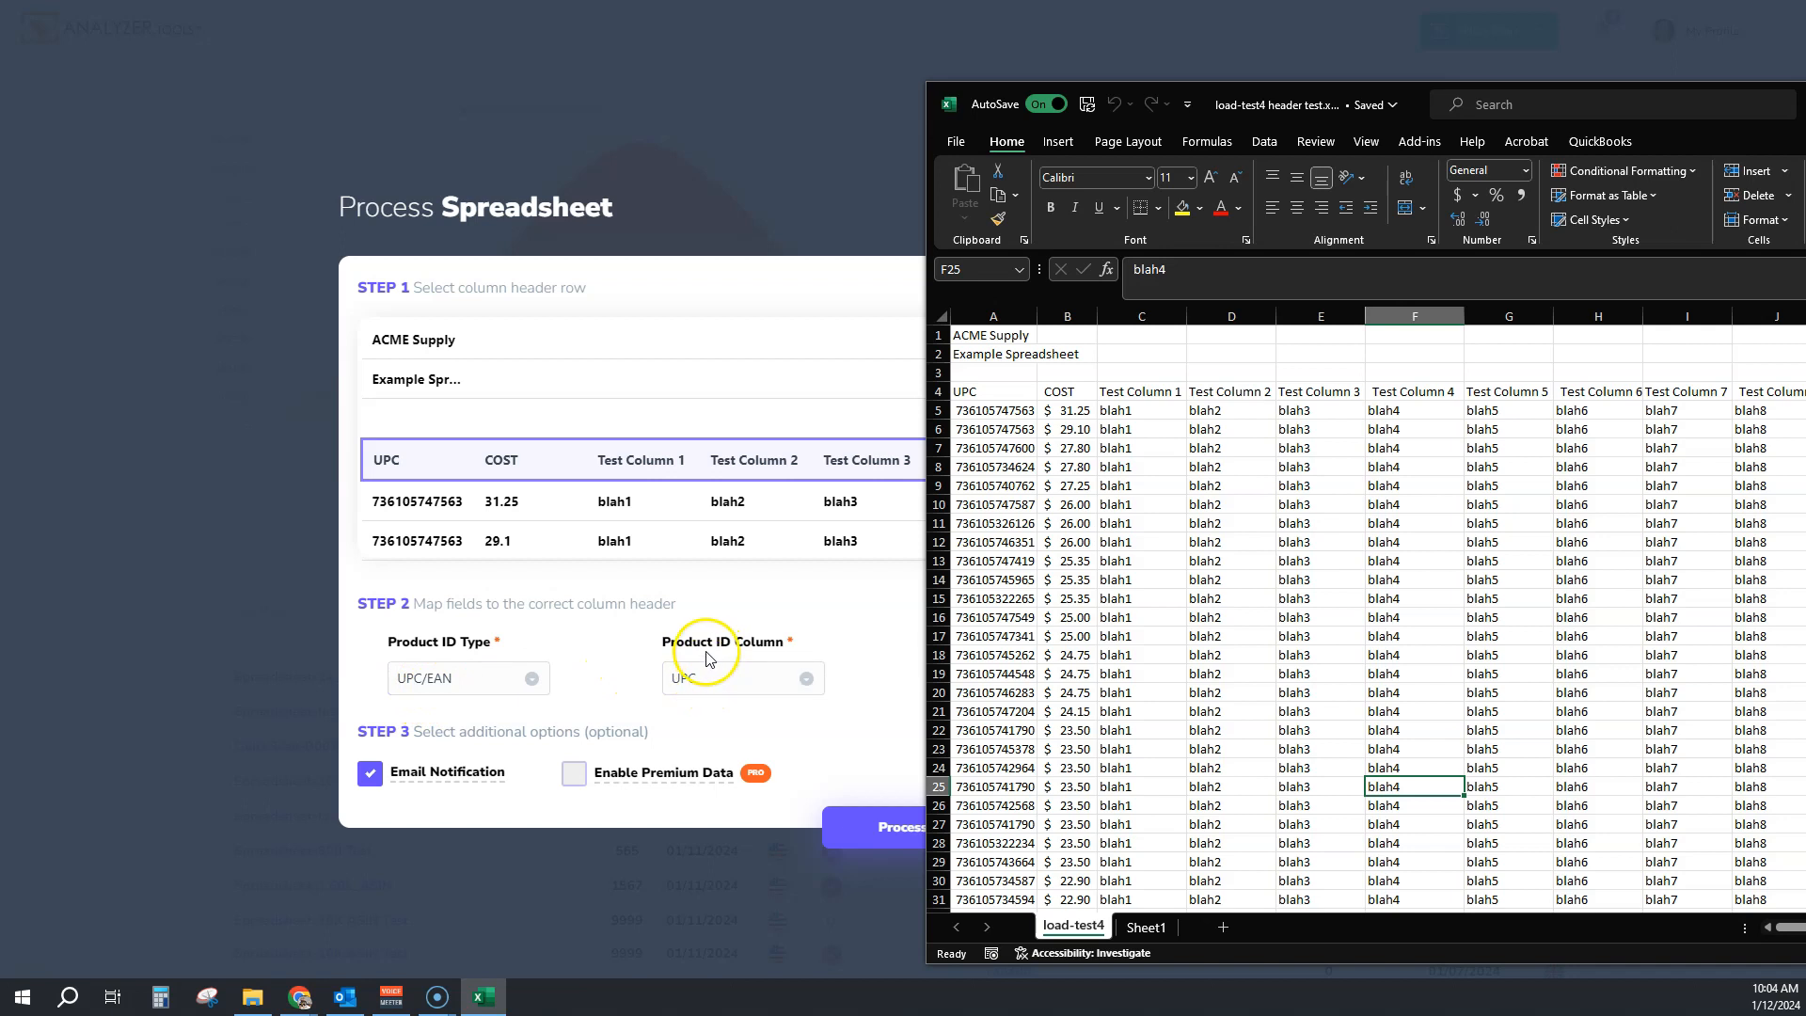
# Step: Minimize Excel so the Process Spreadsheet form with UPC/EAN, UPC, COST mapping is visible
pyautogui.click(991, 391)
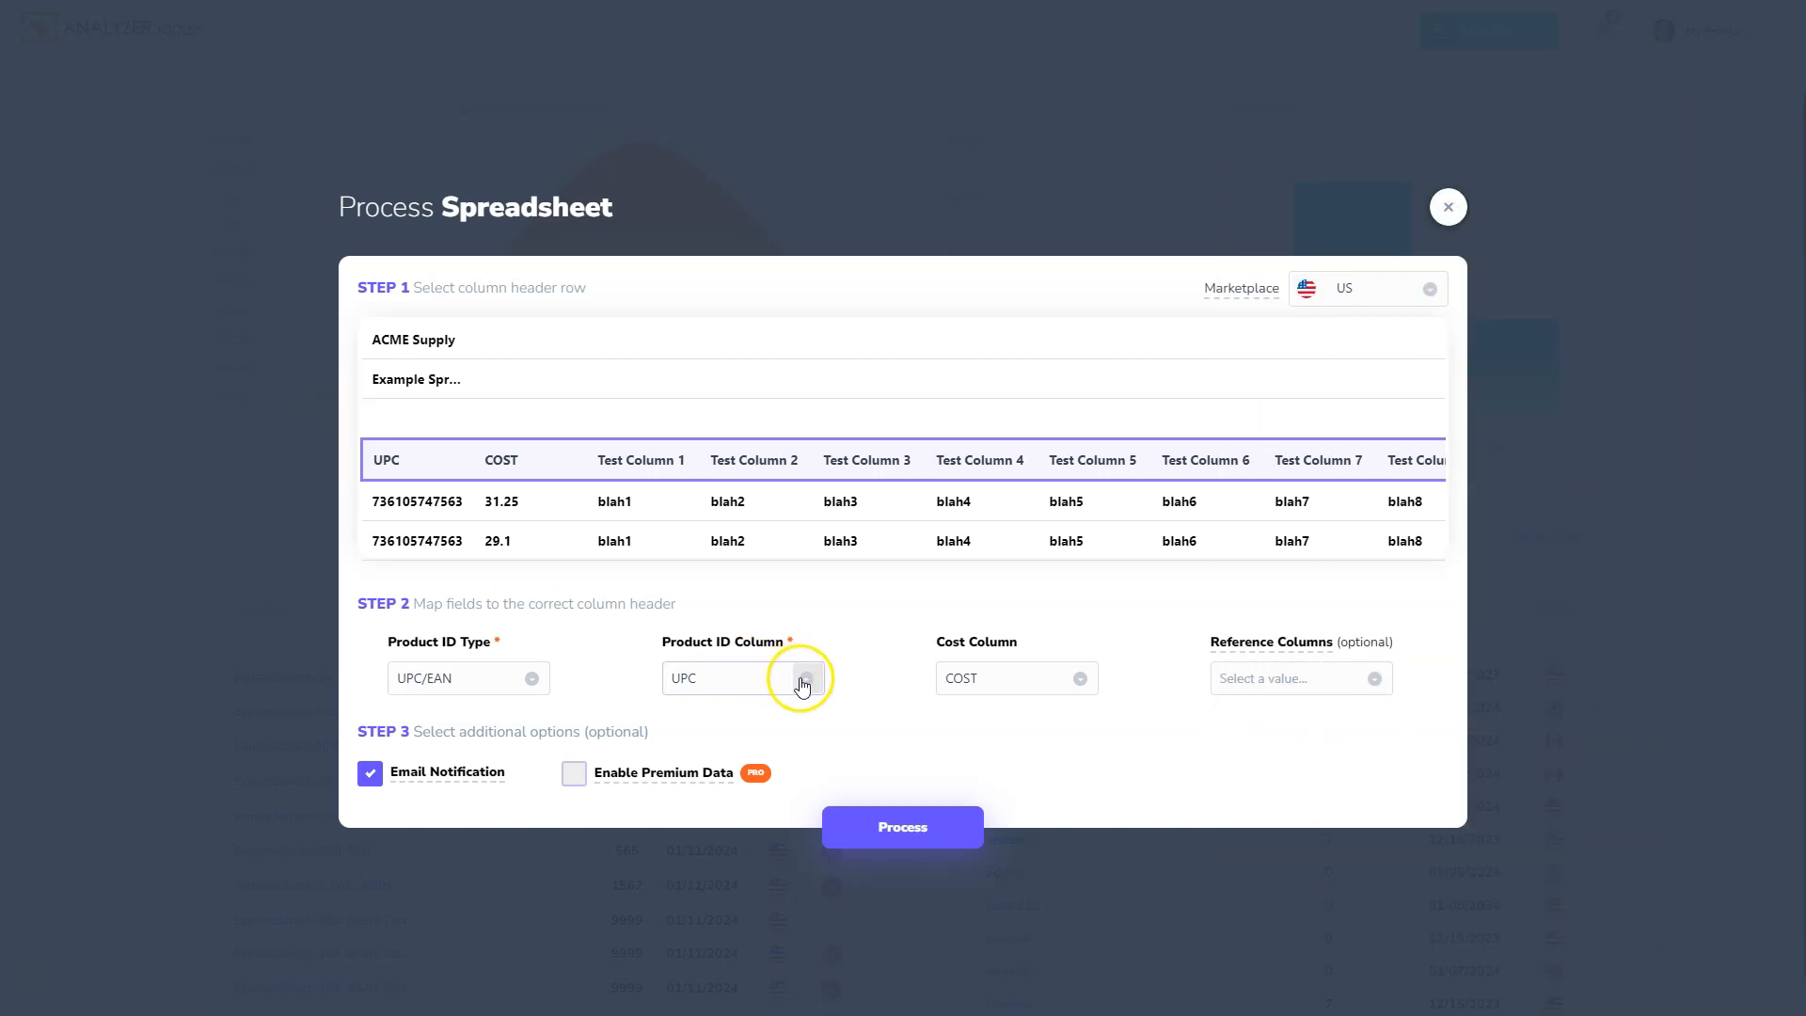
pyautogui.click(804, 678)
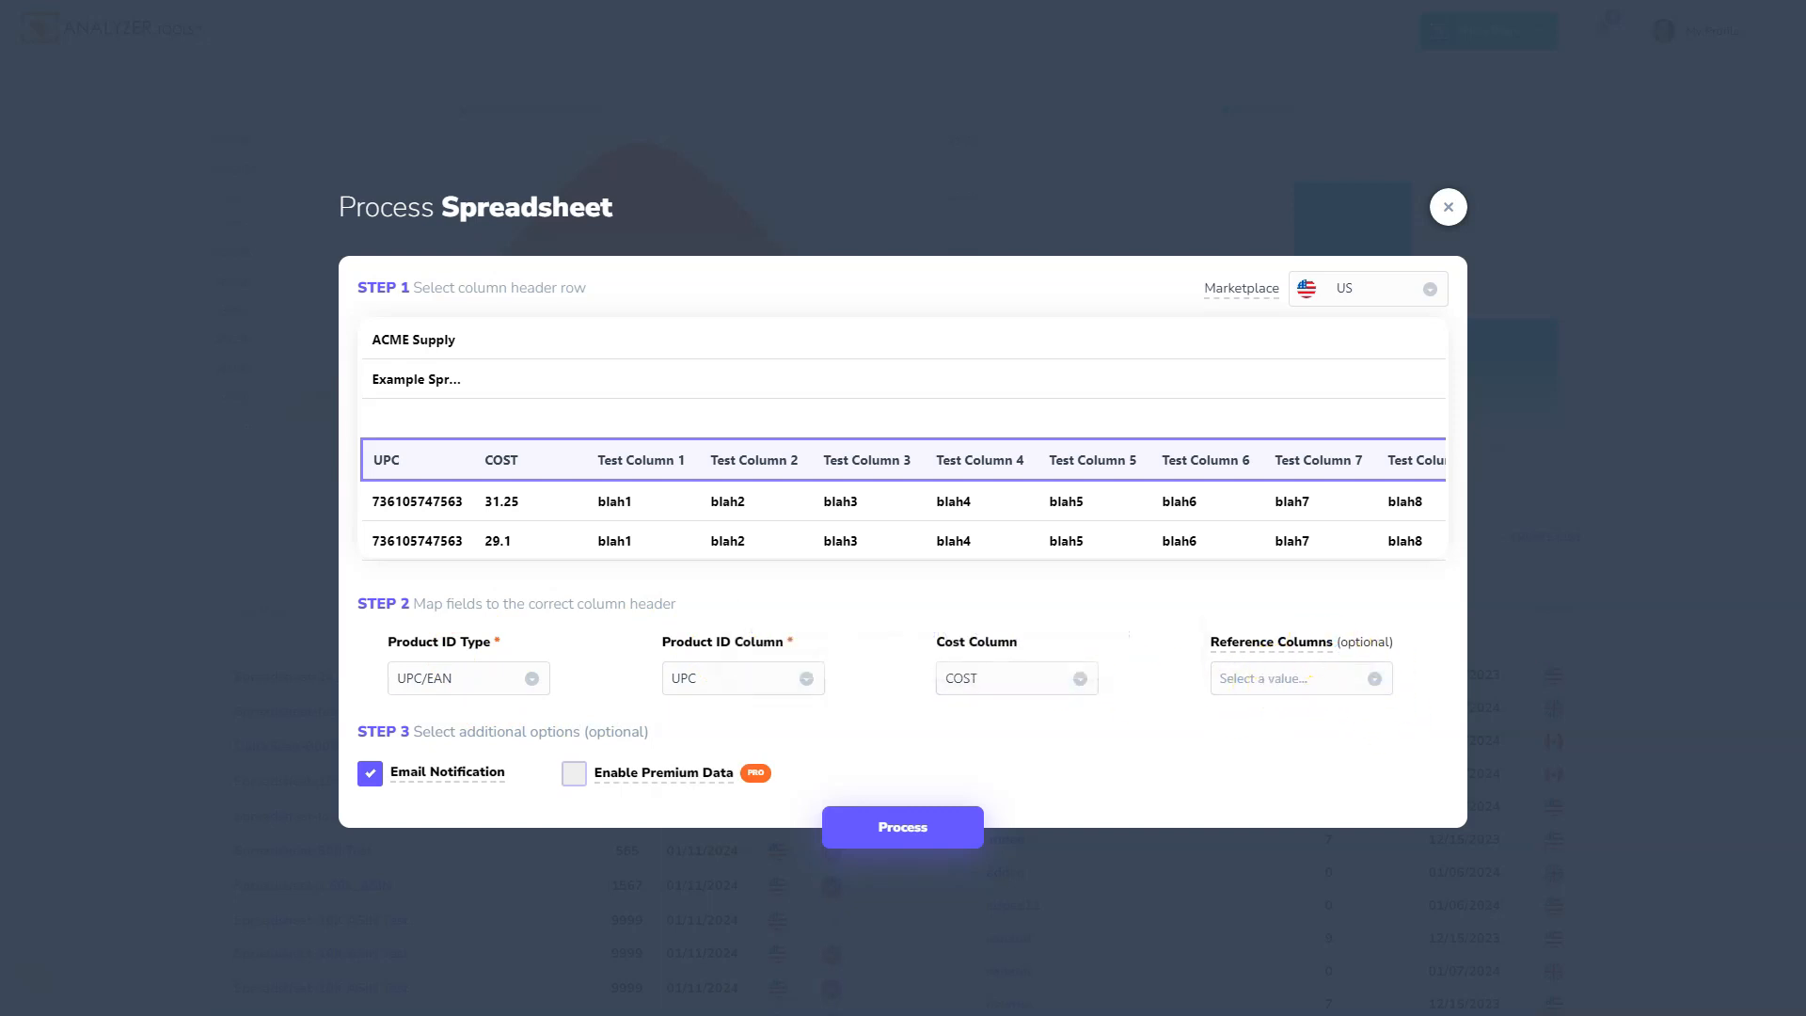
pyautogui.click(484, 993)
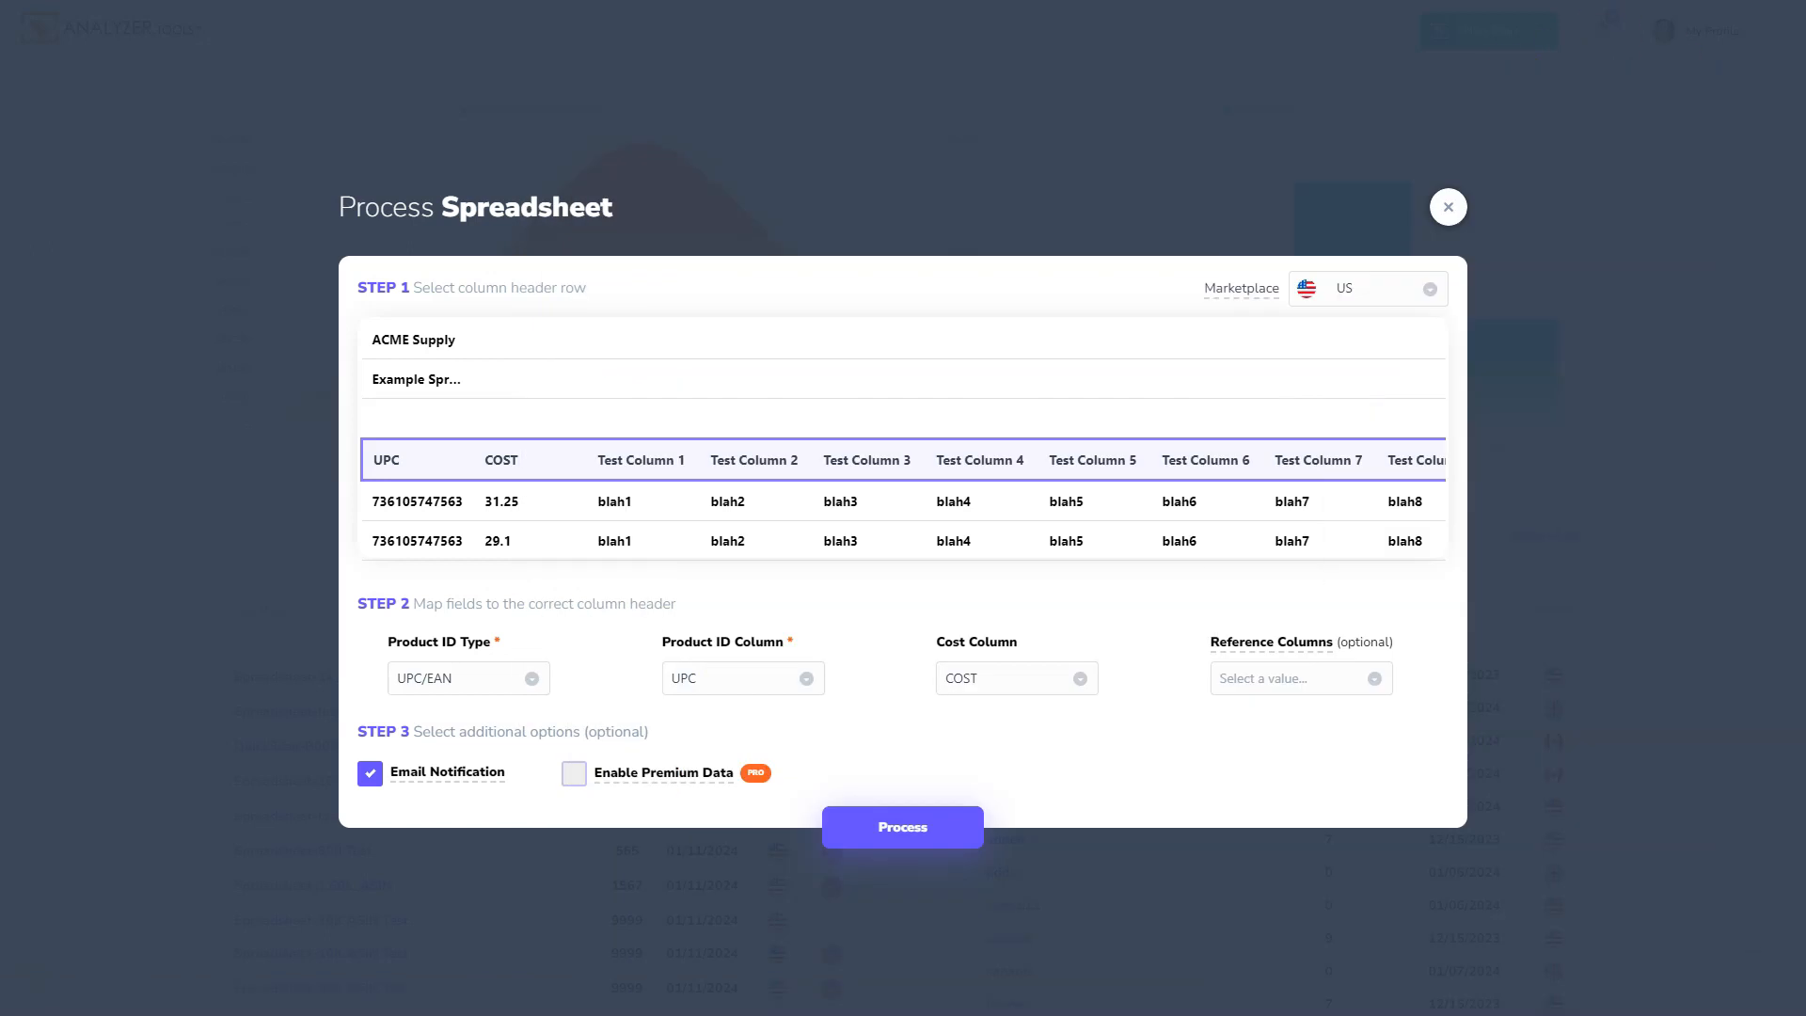
pyautogui.click(1300, 677)
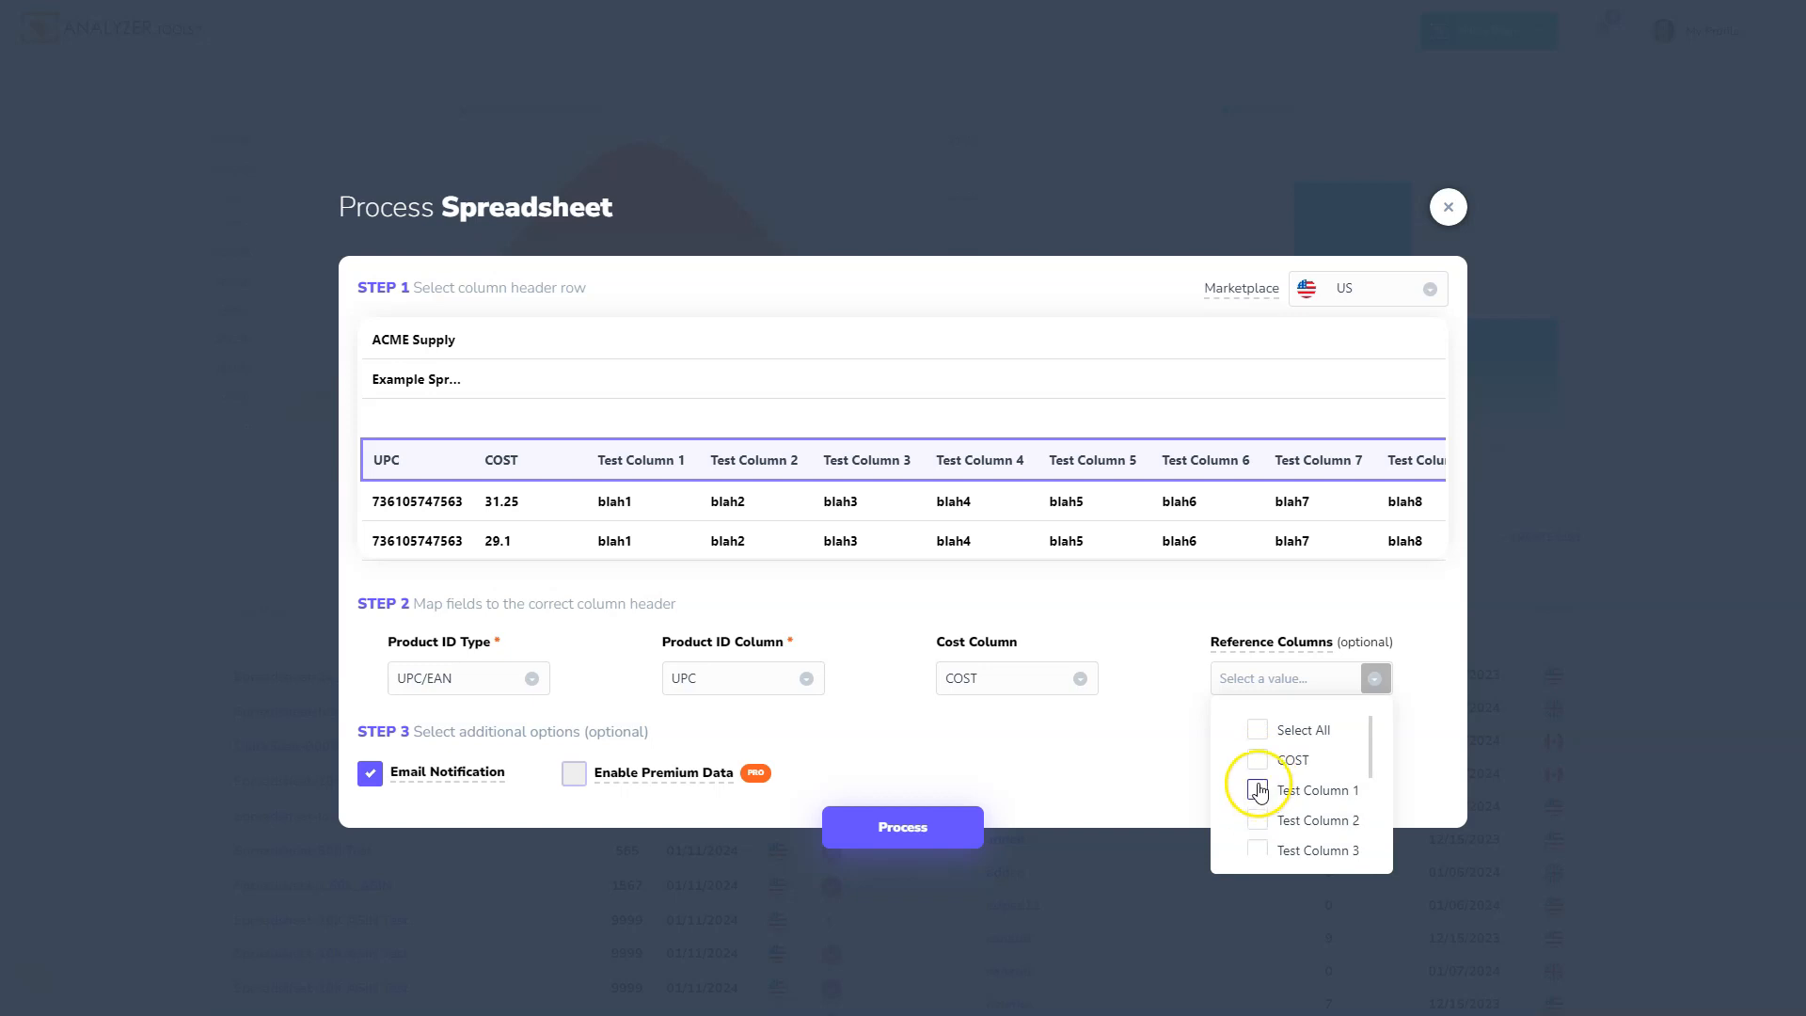
# Step: Add Test Column 1 as a reference column for the scan
pyautogui.click(1257, 850)
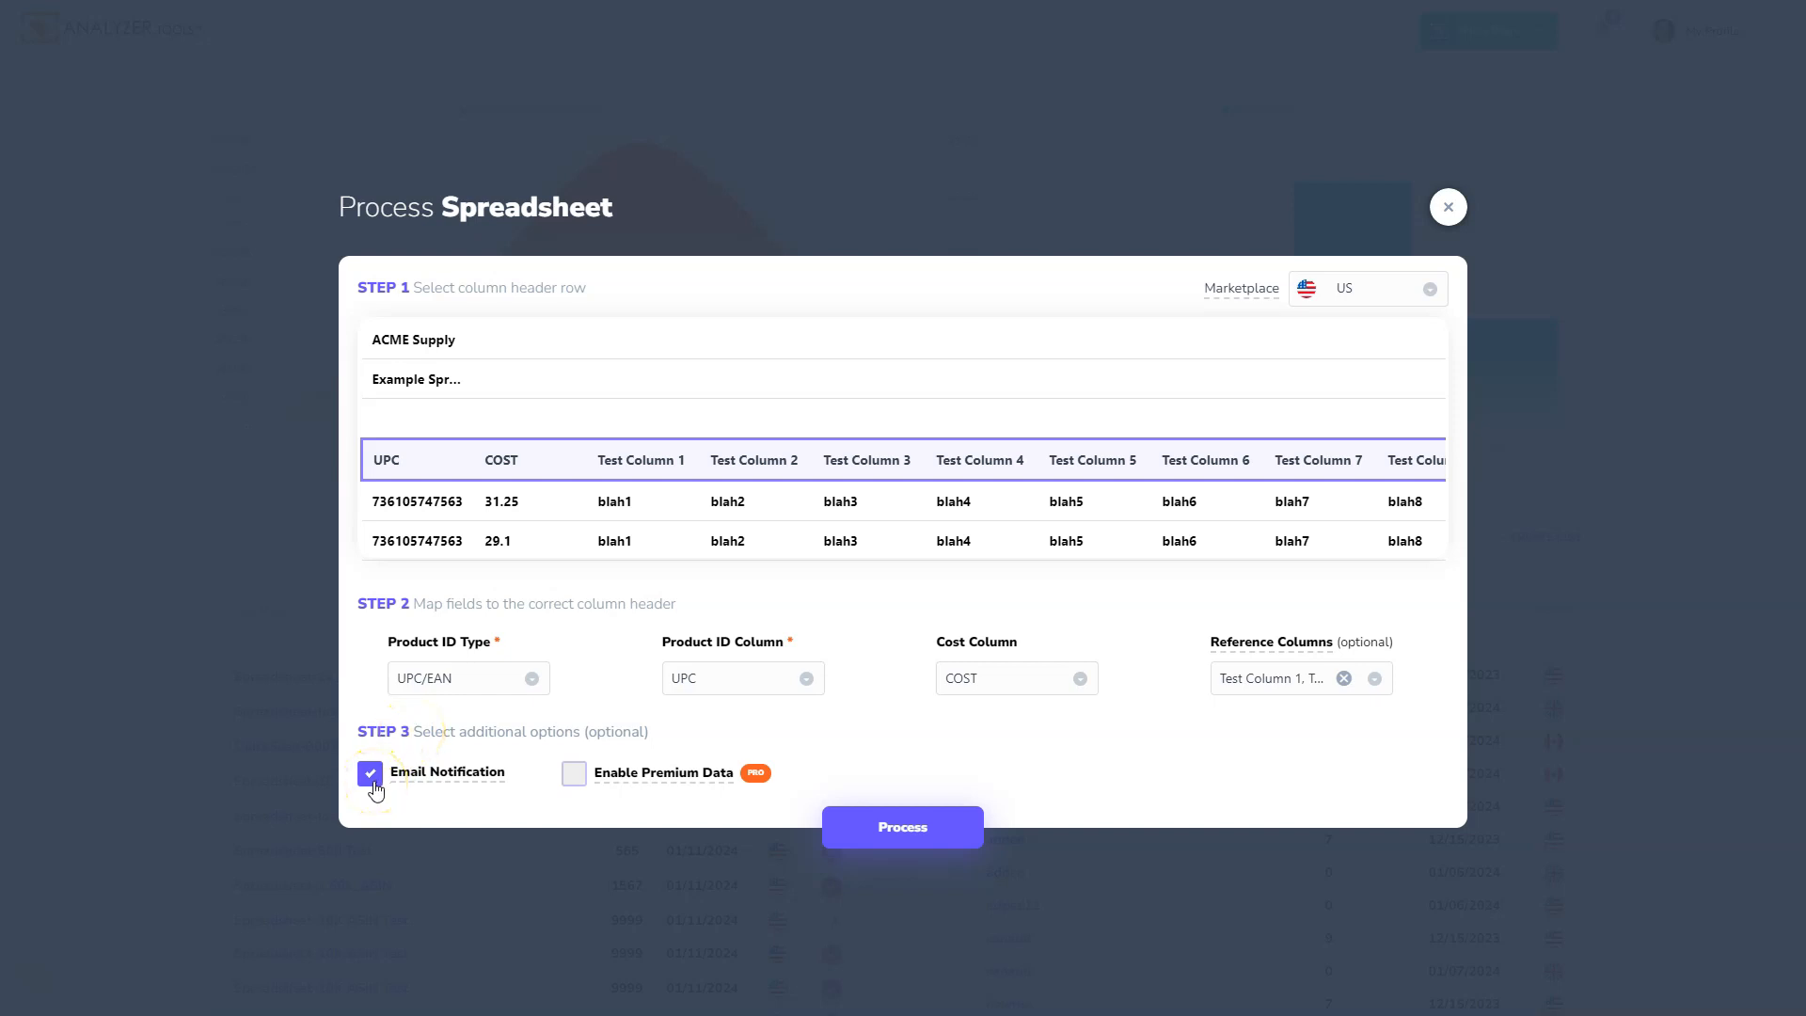
pyautogui.moveTo(666, 777)
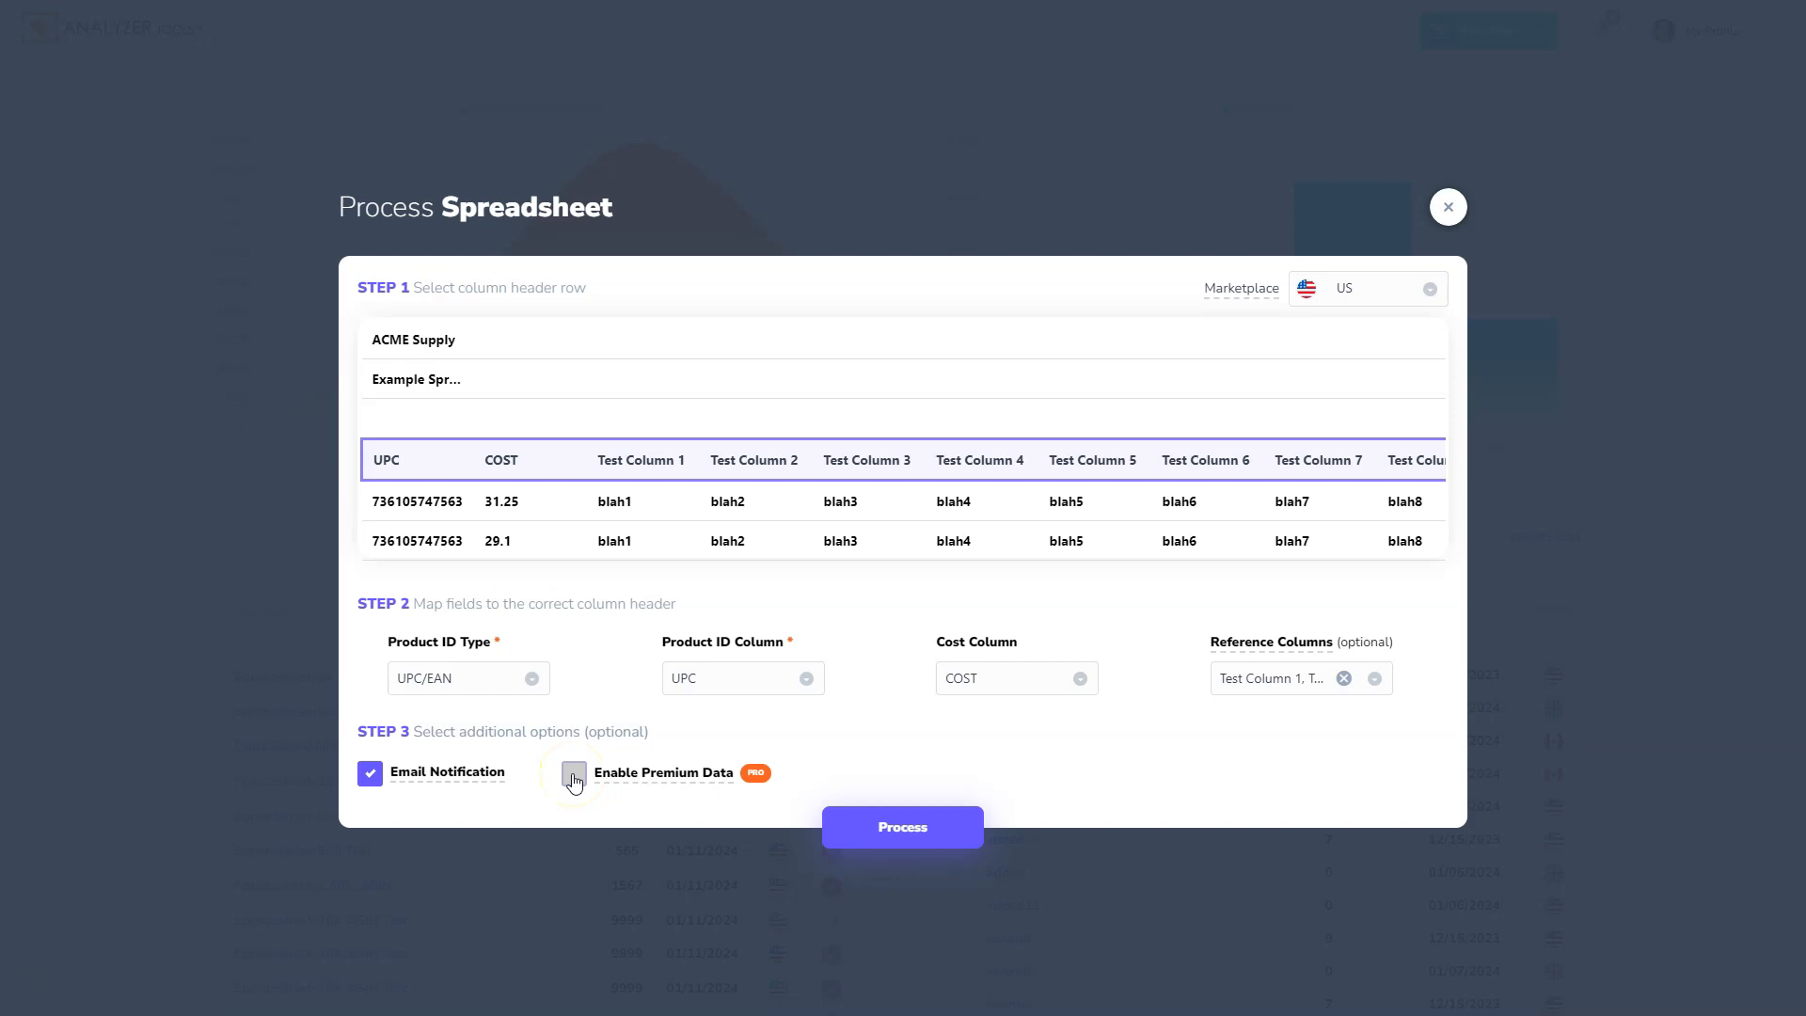
# Step: Enable Premium Data and start processing the uploaded spreadsheet
pyautogui.click(572, 774)
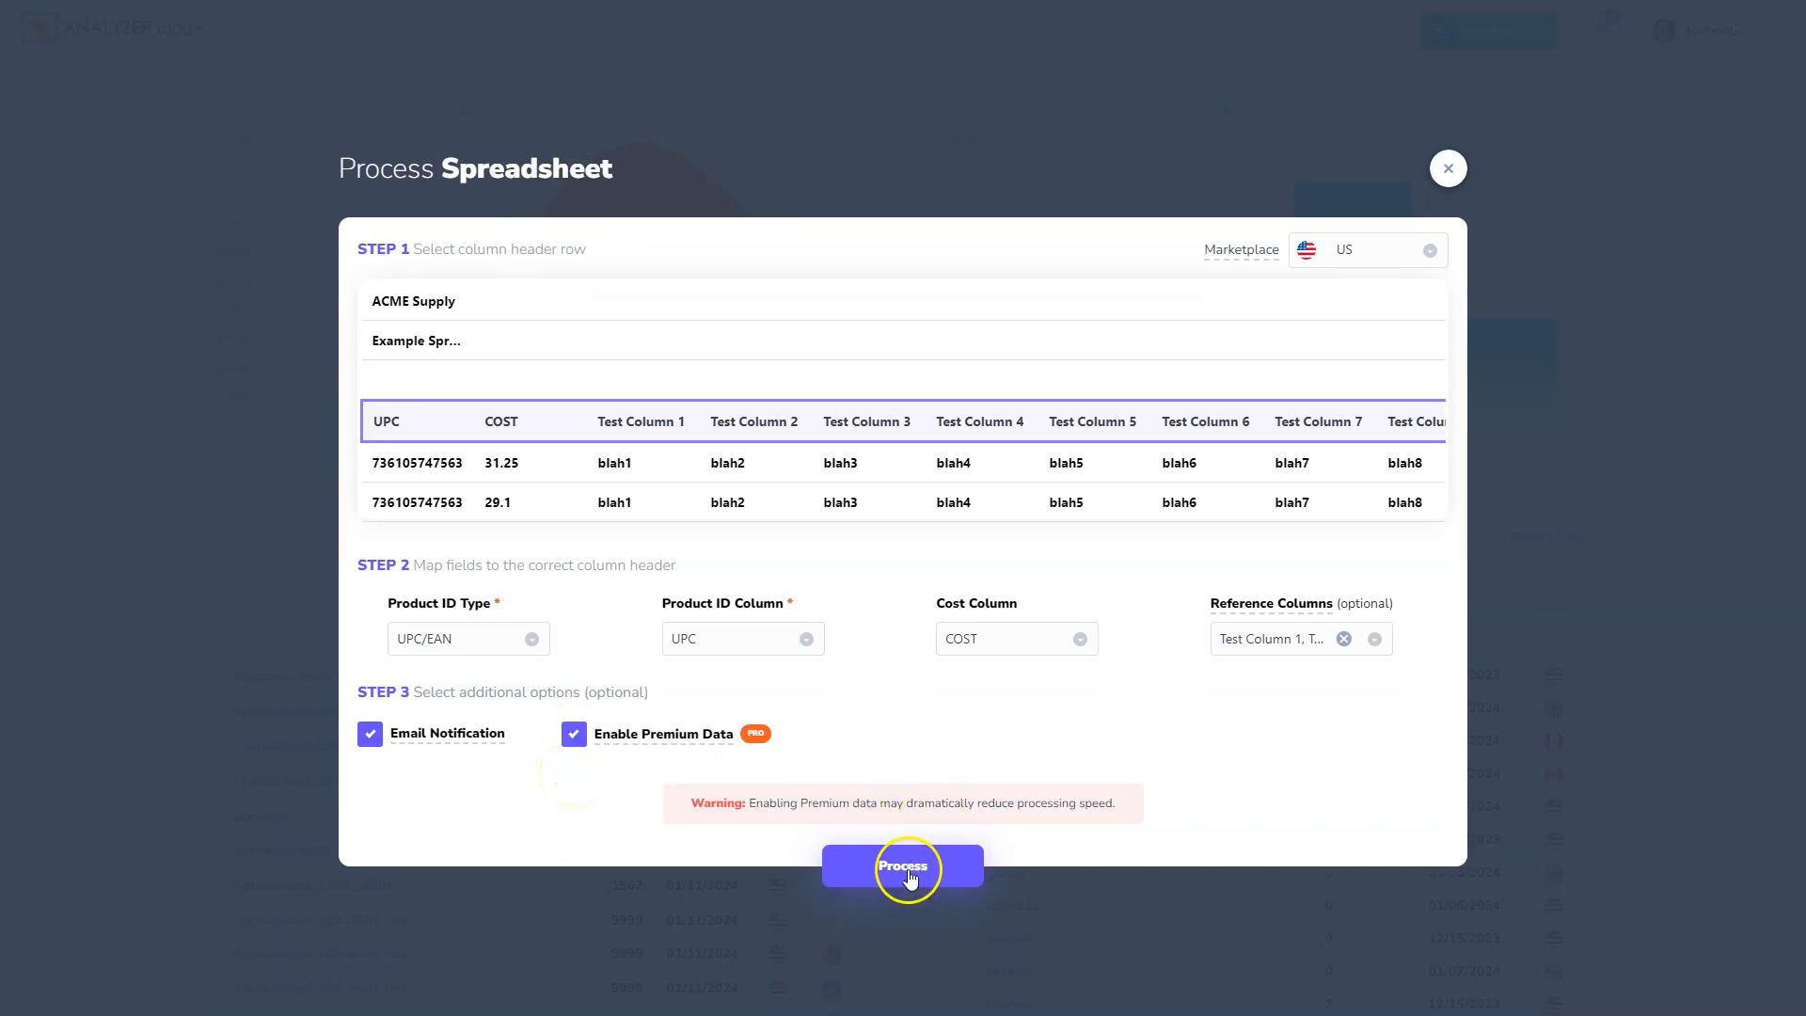
pyautogui.click(901, 866)
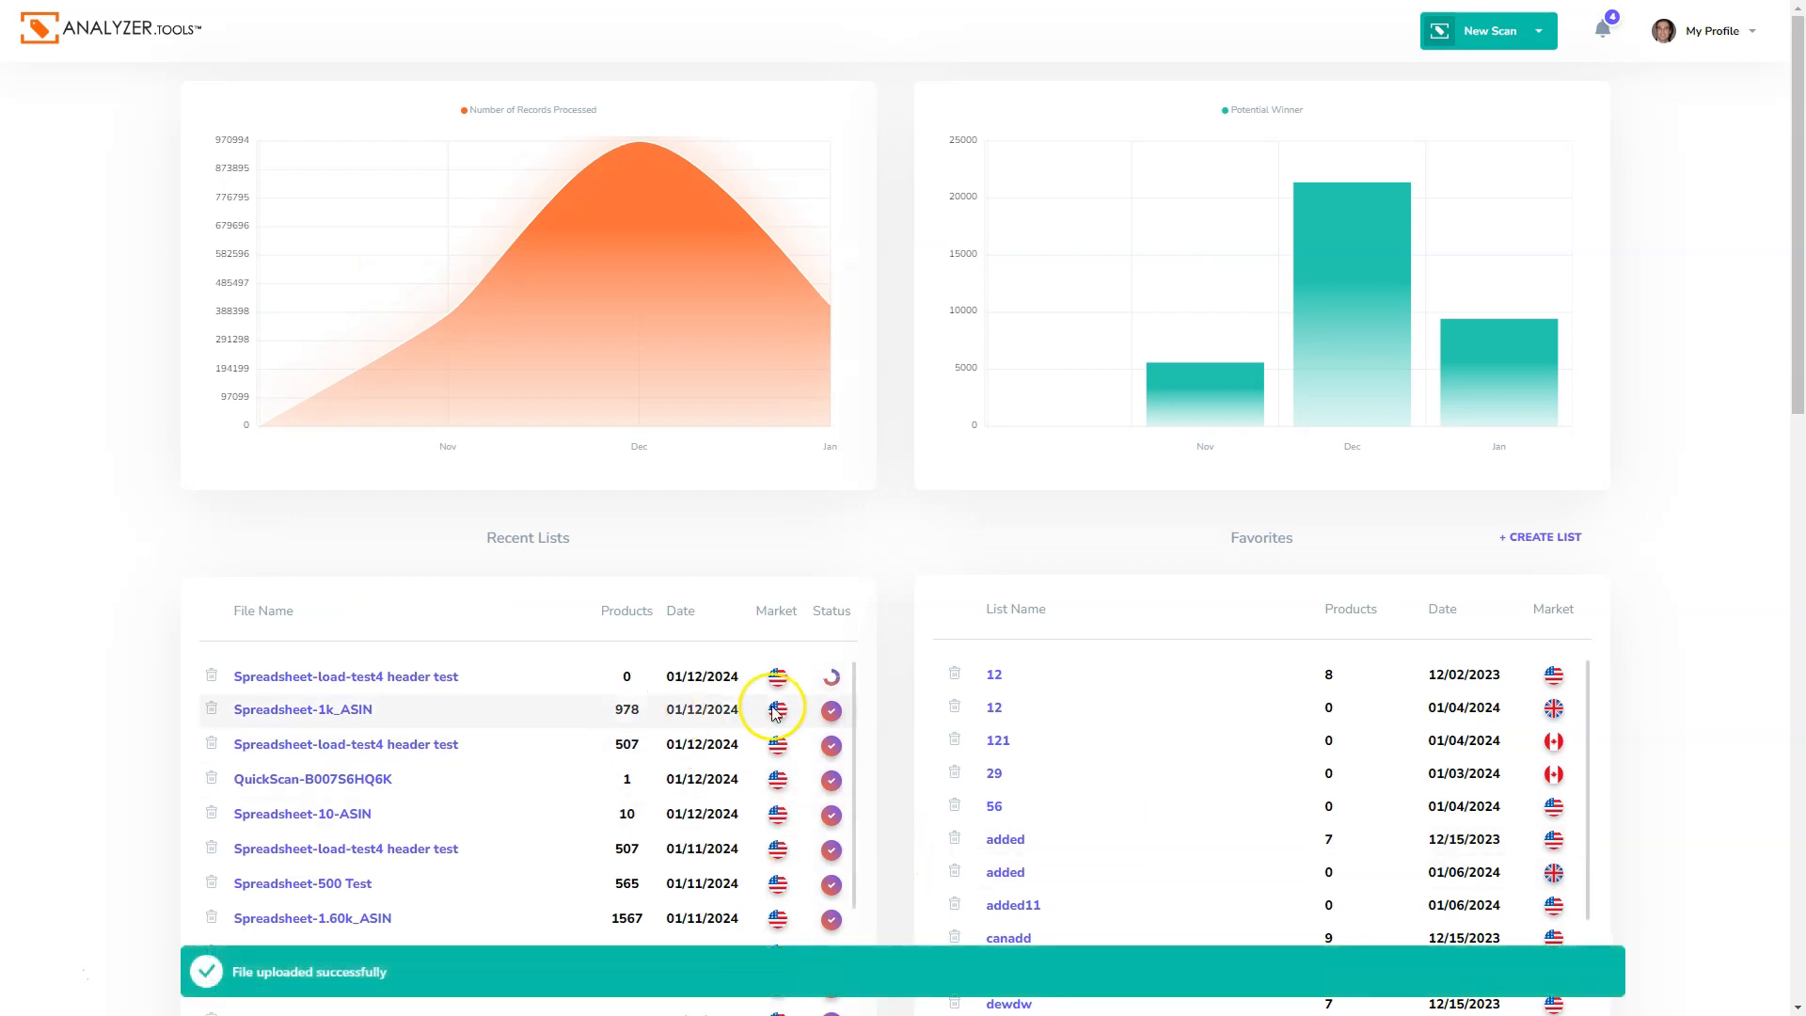